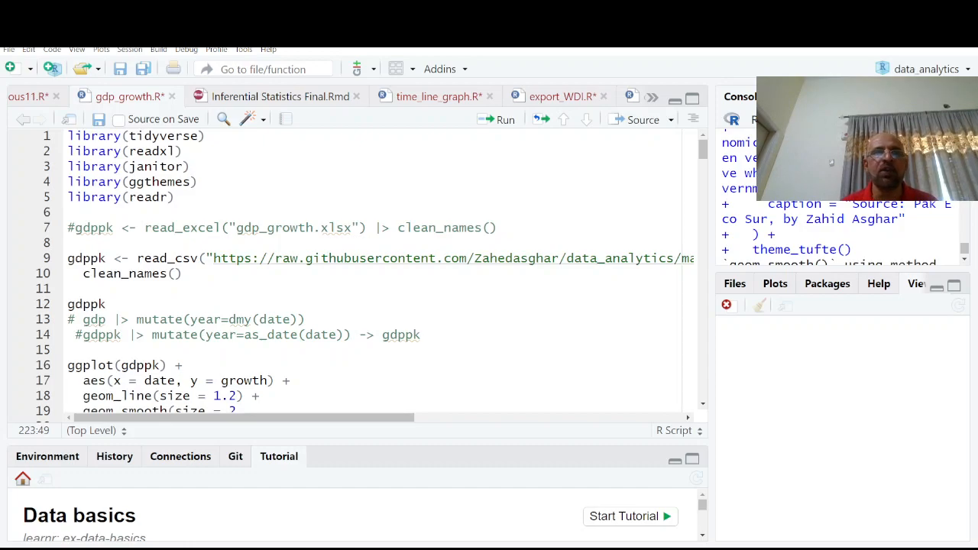
# Step: Run the library() calls loading tidyverse, readxl, janitor, ggthemes and readr
pyautogui.click(205, 136)
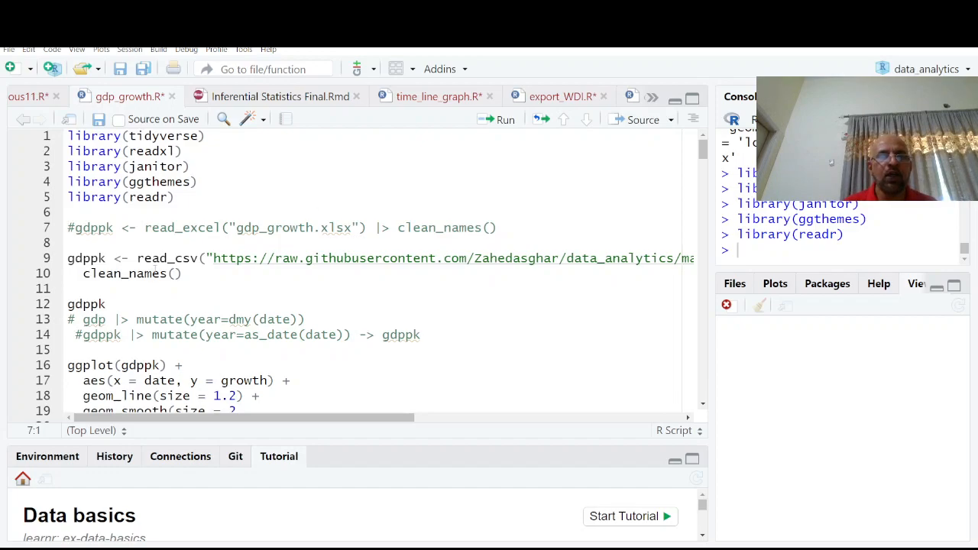
# Step: Run read_csv() with clean_names() on the GitHub GDP CSV into gdppk and print the 51-row tibble
pyautogui.click(73, 257)
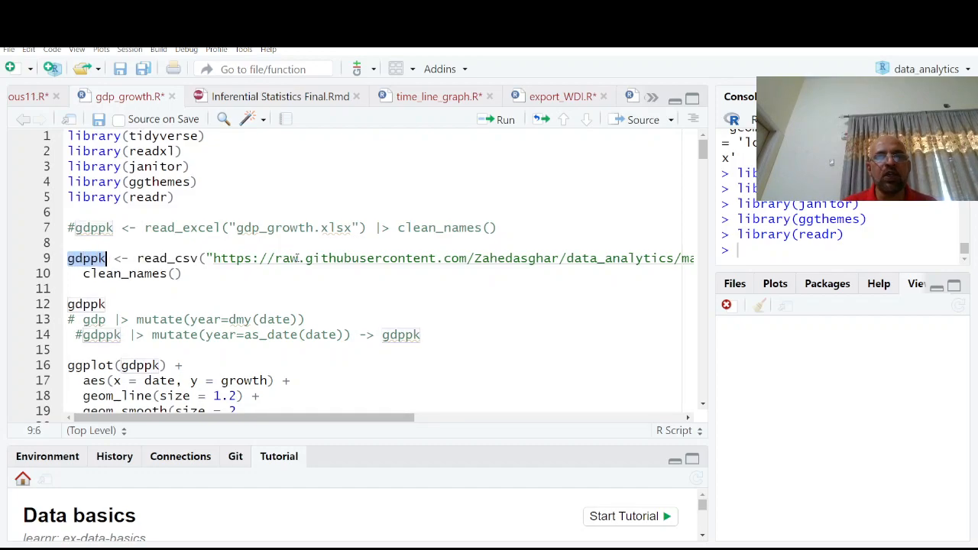
pyautogui.click(328, 257)
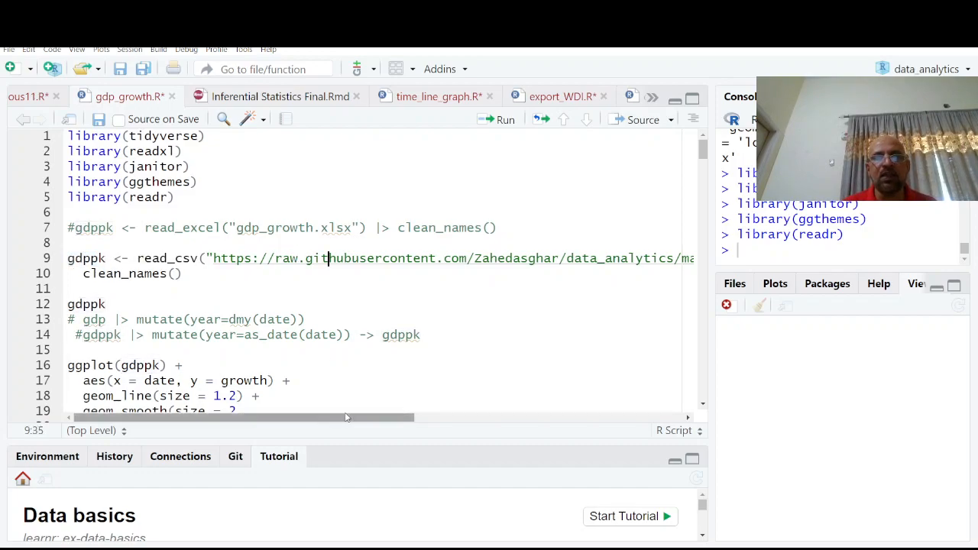
pyautogui.moveTo(321, 417); pyautogui.dragTo(534, 417)
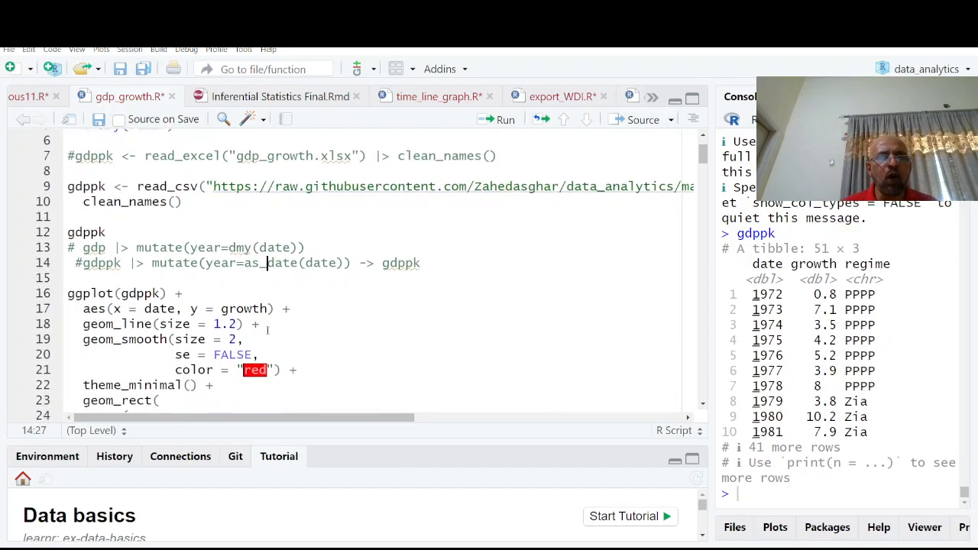
# Step: Break the chain after geom_line(size = 1.2) and render only the black GDP growth line, 1970–2020
pyautogui.scroll(-3)
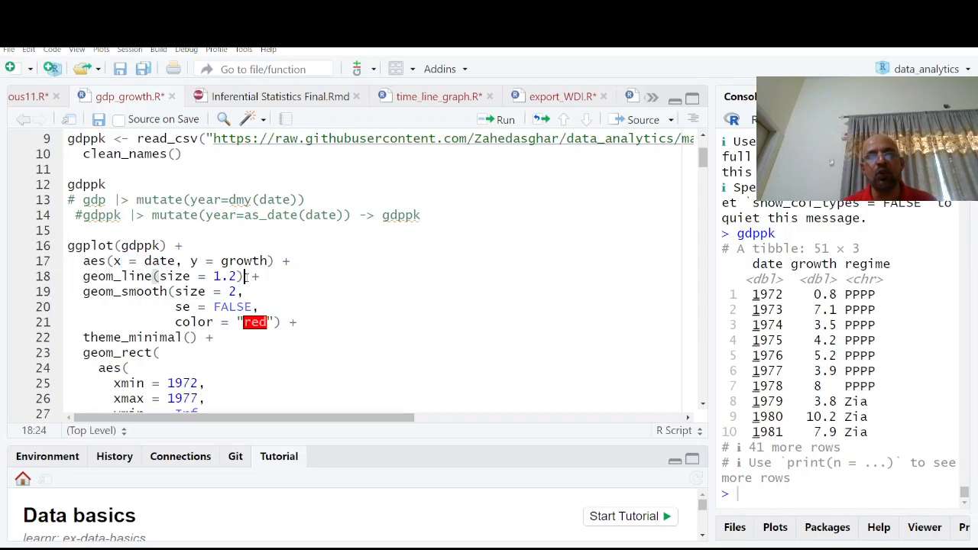
pyautogui.press('Return')
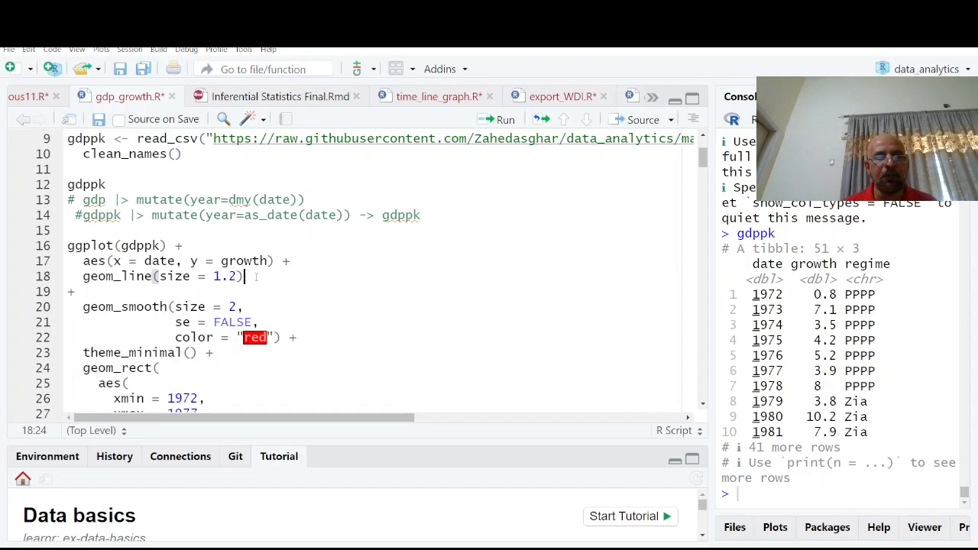
pyautogui.click(498, 119)
pyautogui.write(', ')
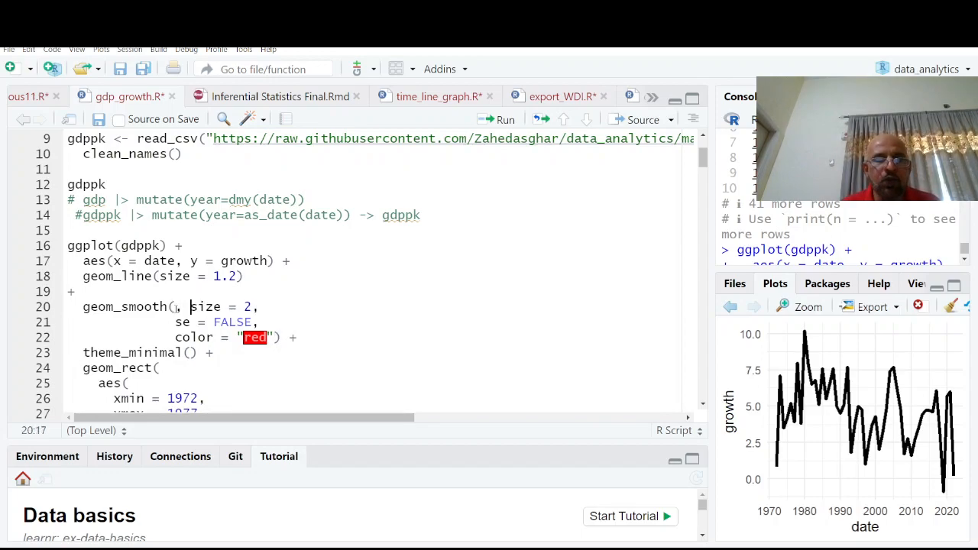
# Step: Add method="lm" to geom_smooth() and redraw with a red linear trend ending at theme_minimal()
pyautogui.write('method')
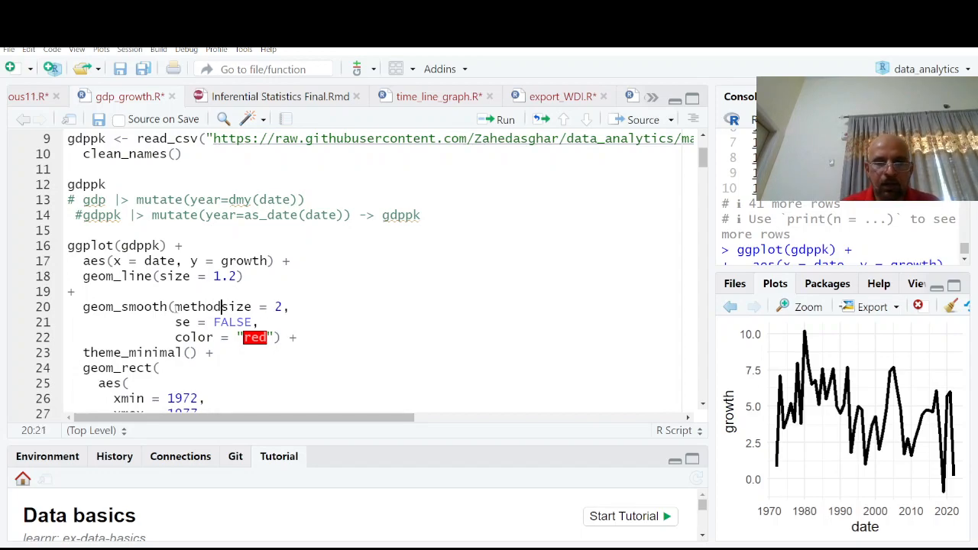
pyautogui.write('=@l')
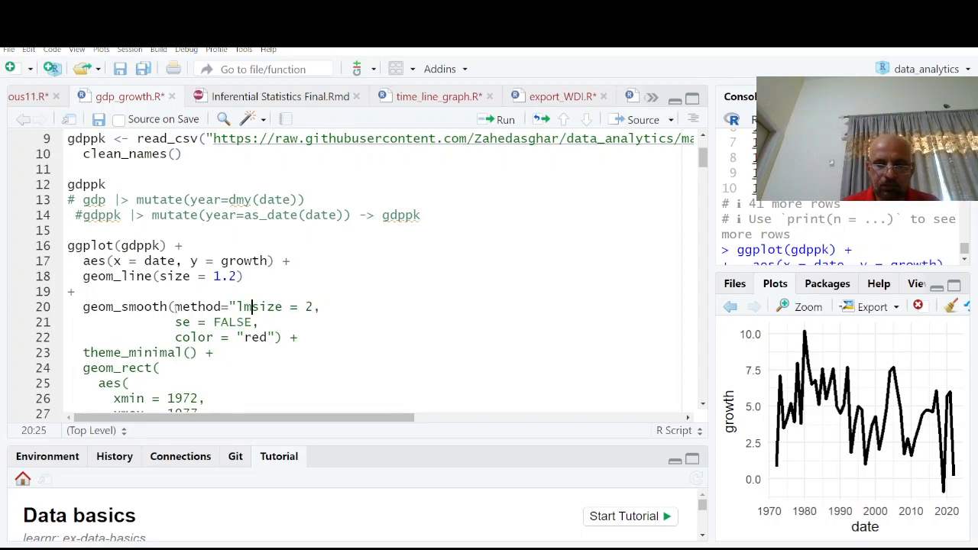
pyautogui.doubleClick(254, 338)
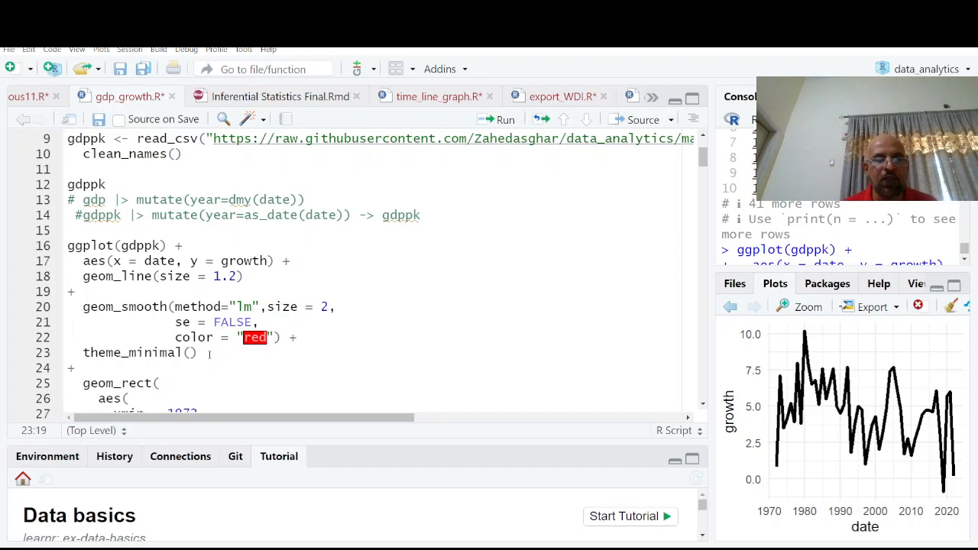
pyautogui.click(504, 119)
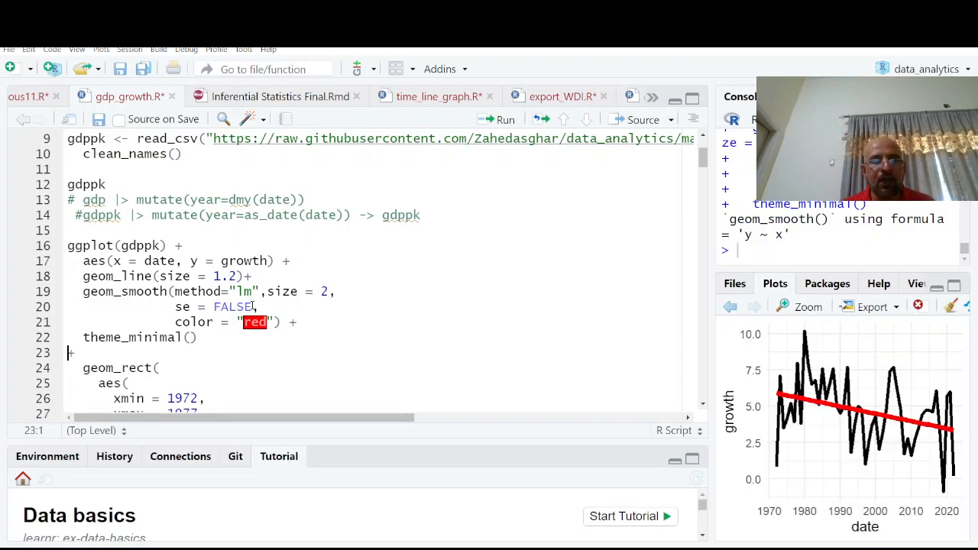
pyautogui.click(260, 290)
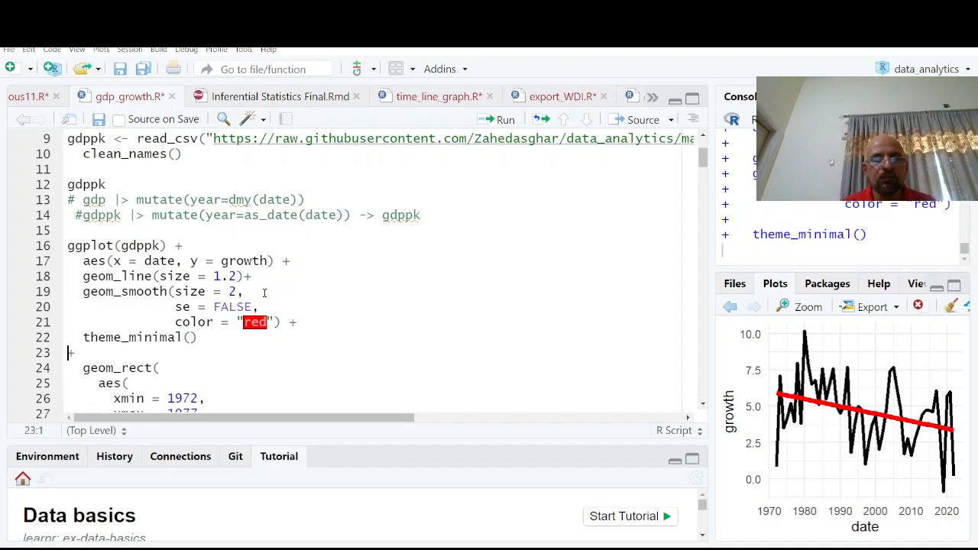
# Step: Remove method="lm" and redraw the chart with a curved loess trend over GDP growth
pyautogui.click(504, 120)
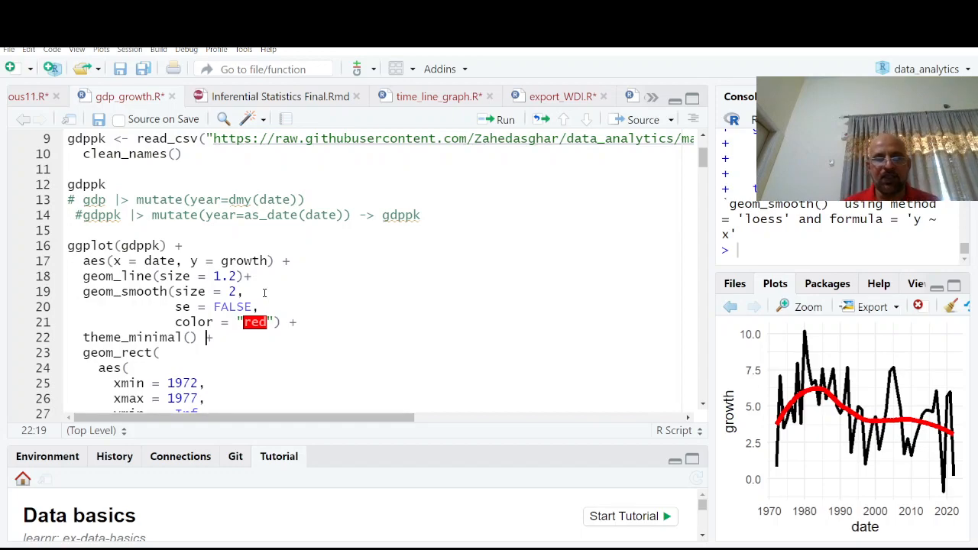
pyautogui.scroll(-3)
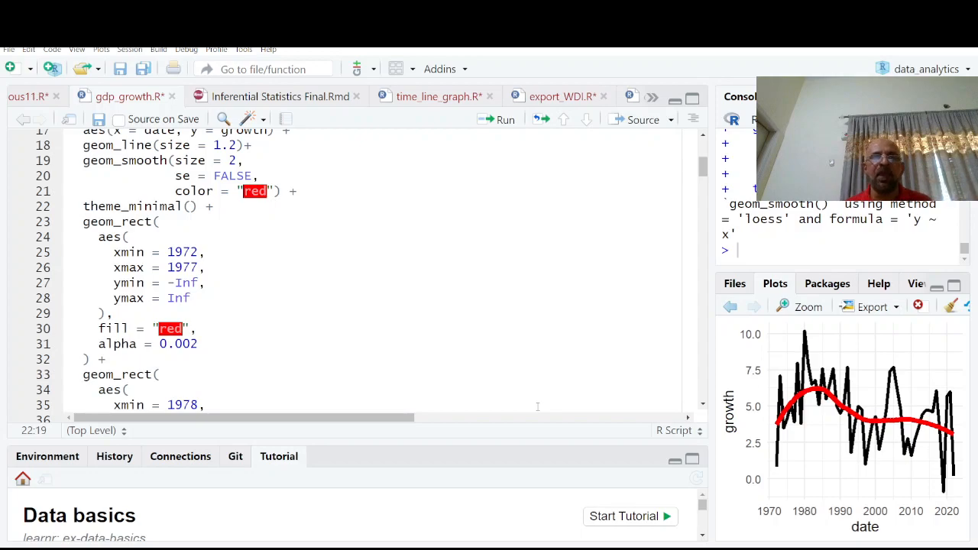
pyautogui.scroll(-3)
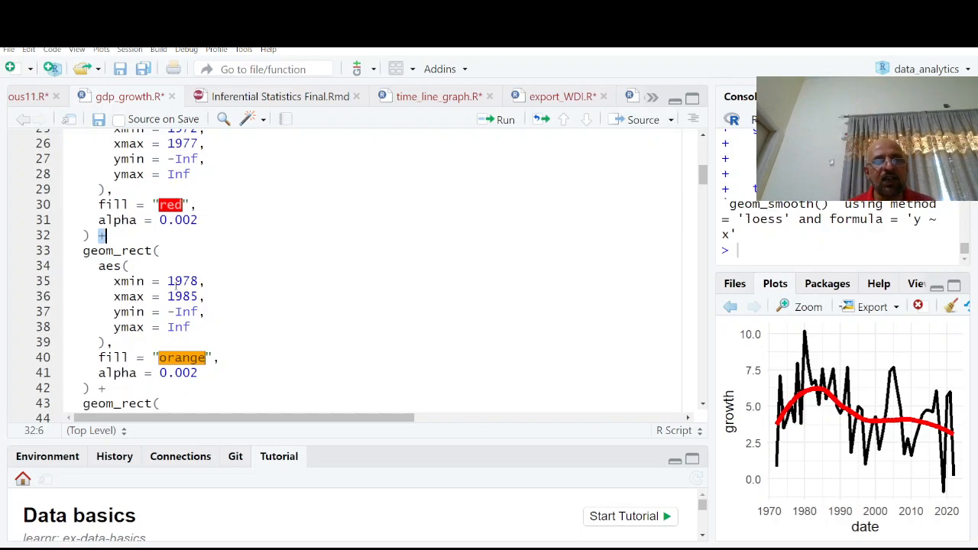
pyautogui.scroll(-3)
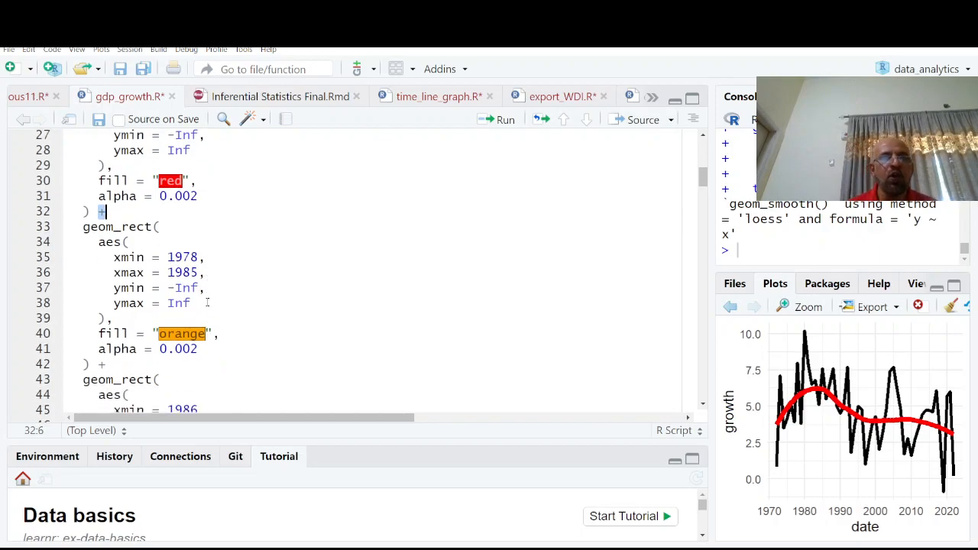
pyautogui.scroll(-3)
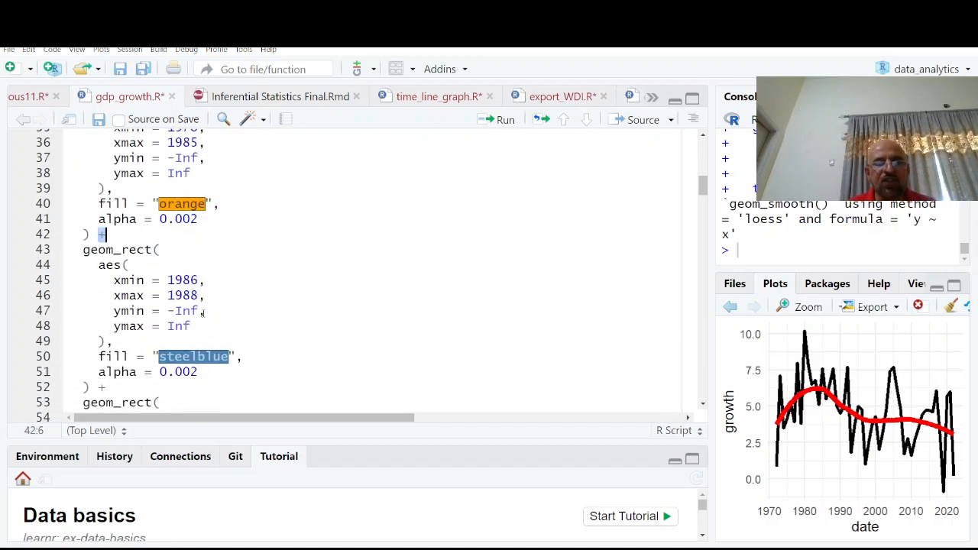
pyautogui.scroll(-3)
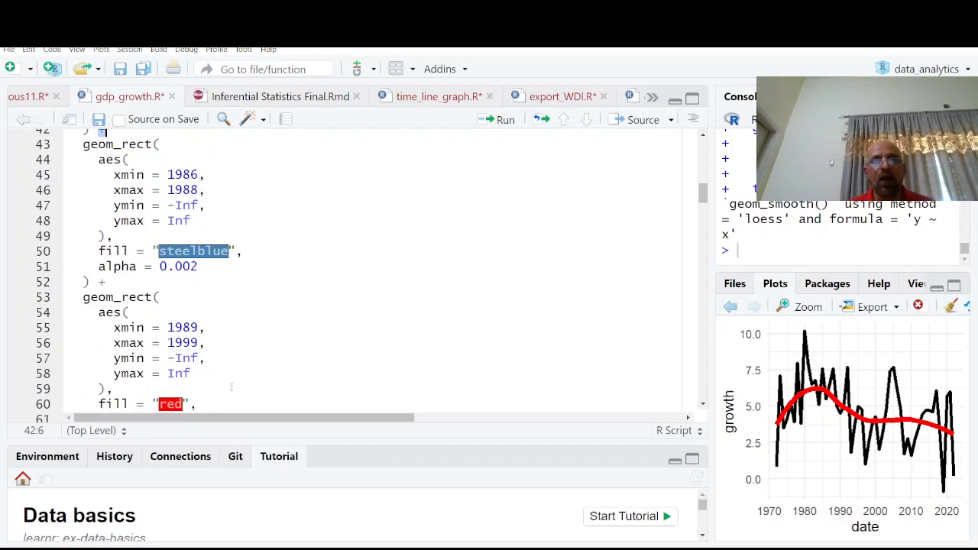
pyautogui.scroll(-3)
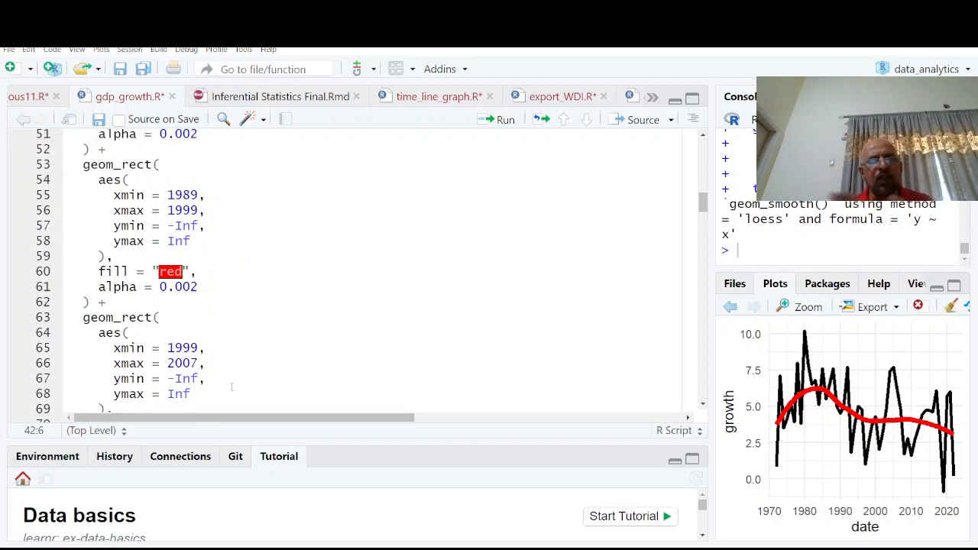
pyautogui.click(107, 302)
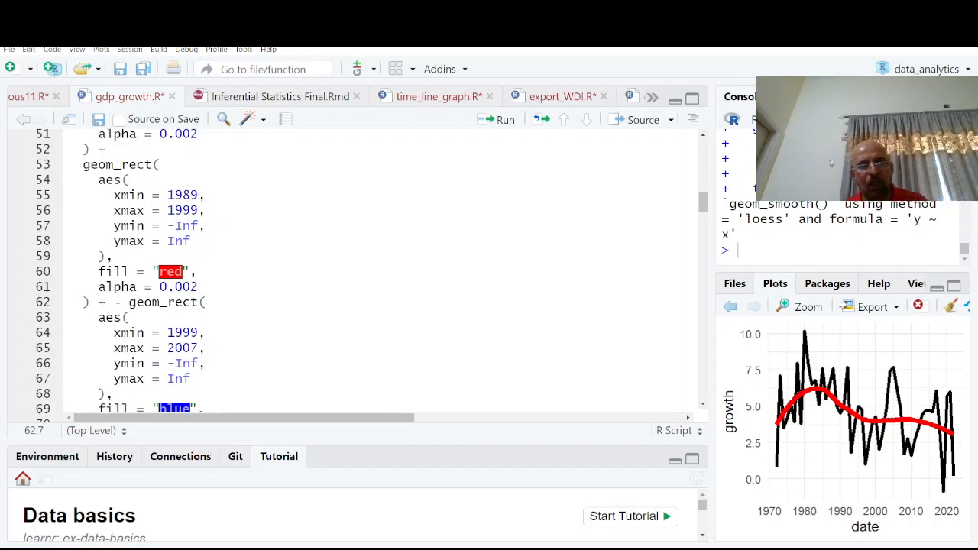
pyautogui.scroll(-3)
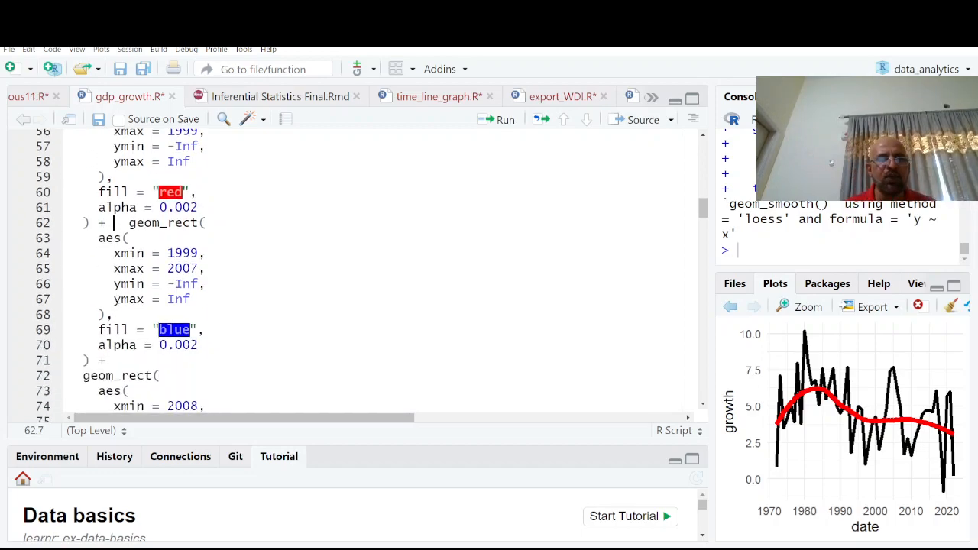
pyautogui.scroll(-3)
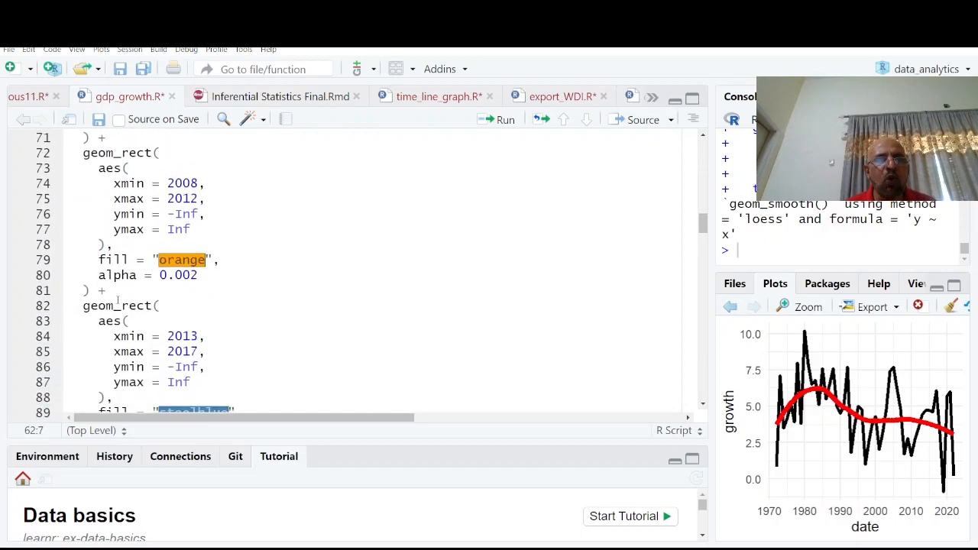
pyautogui.scroll(-3)
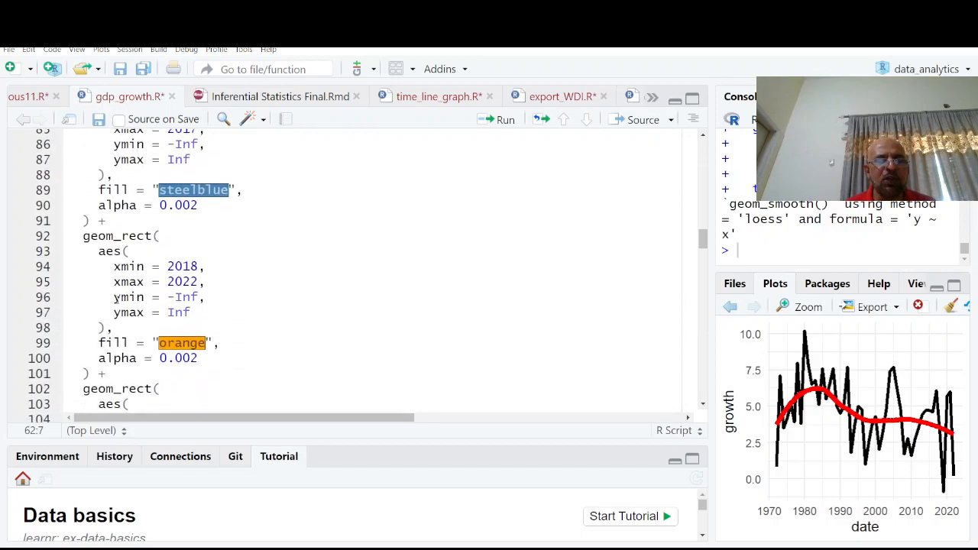
pyautogui.scroll(-3)
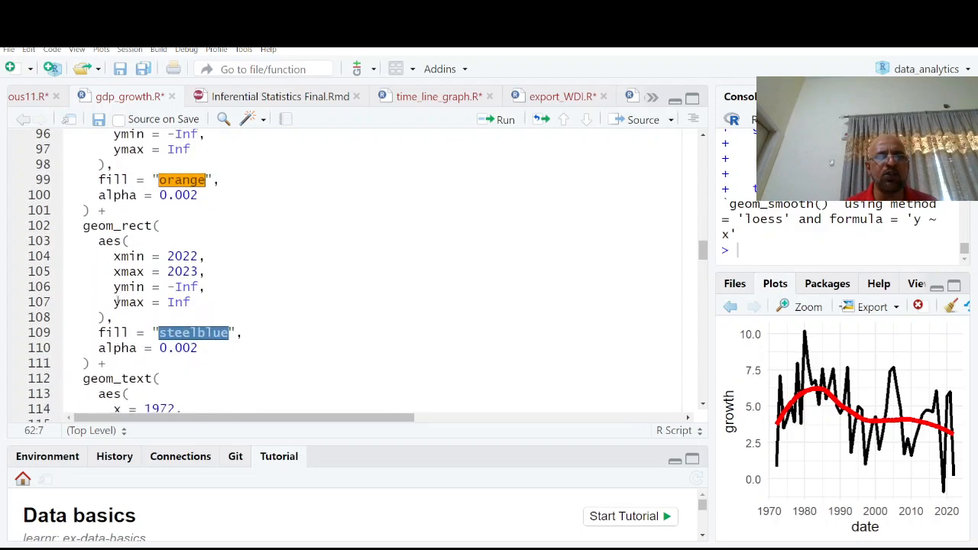
pyautogui.scroll(-3)
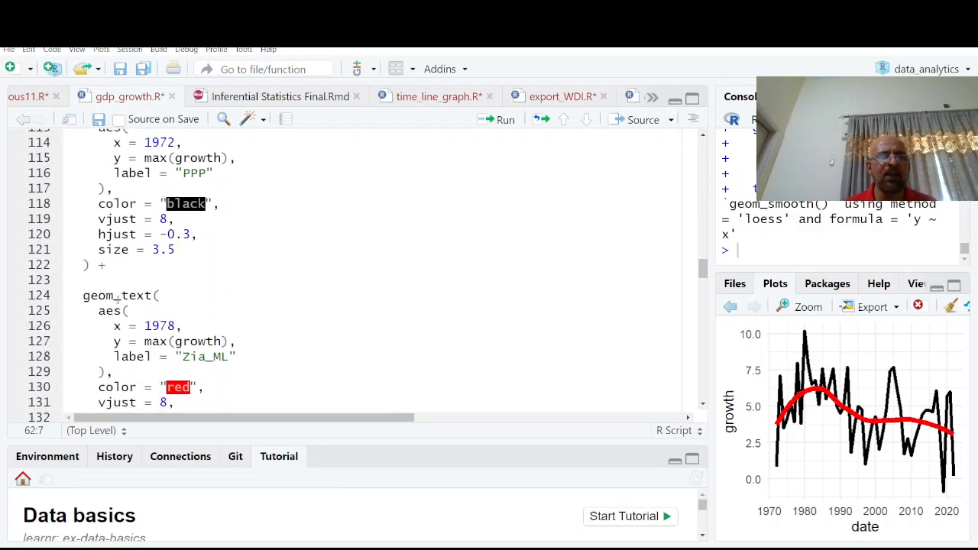
pyautogui.scroll(-3)
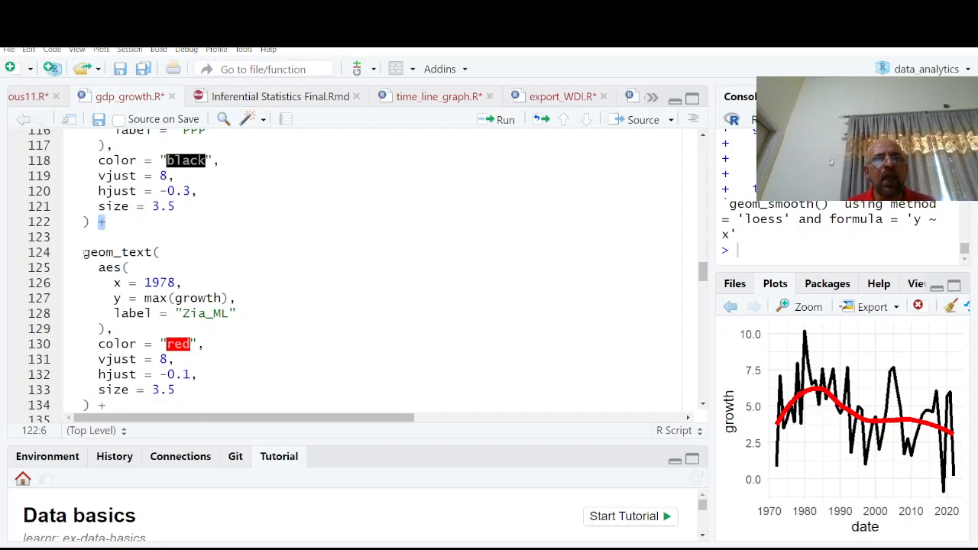
pyautogui.scroll(3)
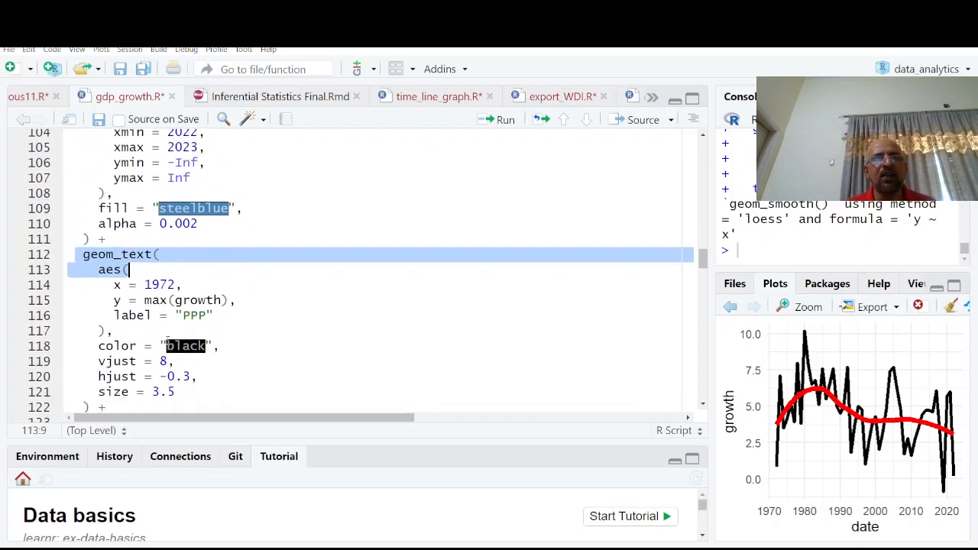
pyautogui.scroll(-3)
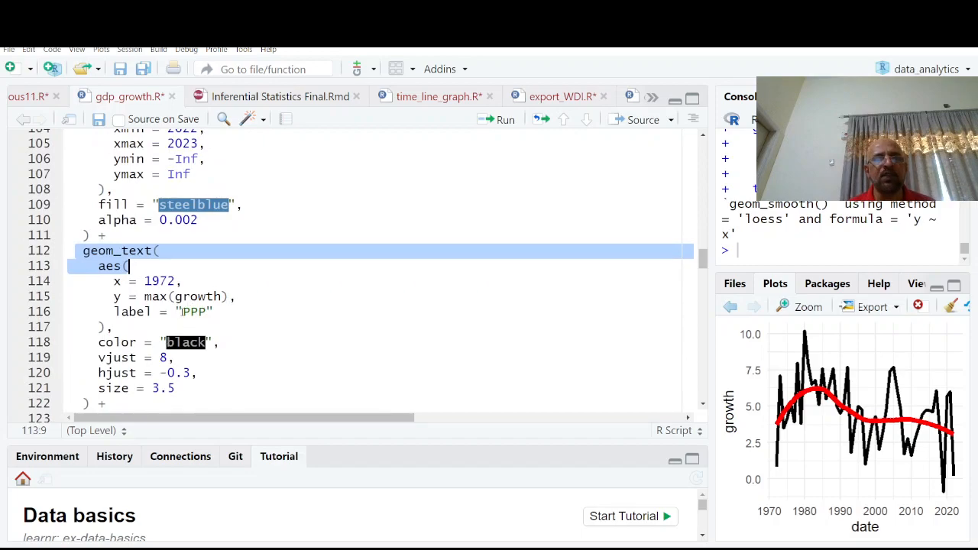
pyautogui.scroll(-3)
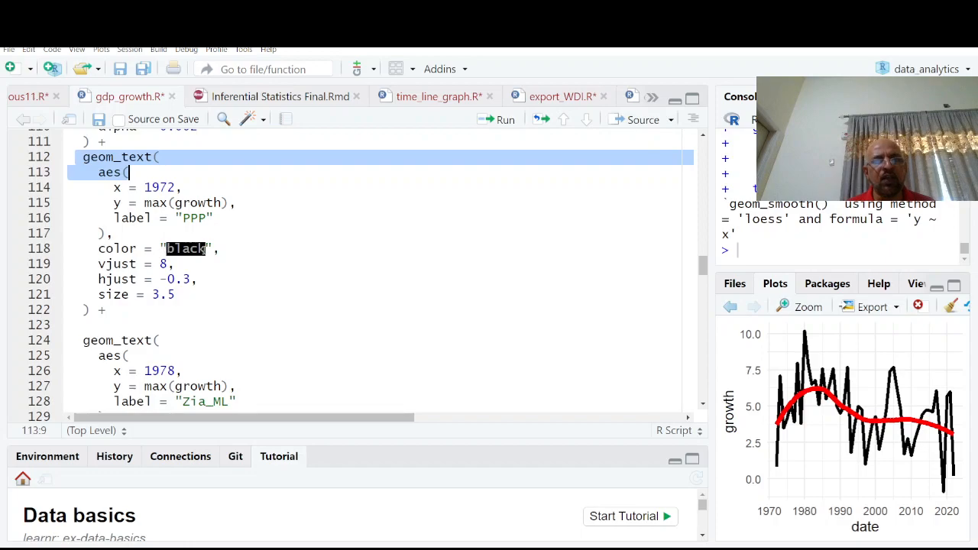
pyautogui.scroll(-3)
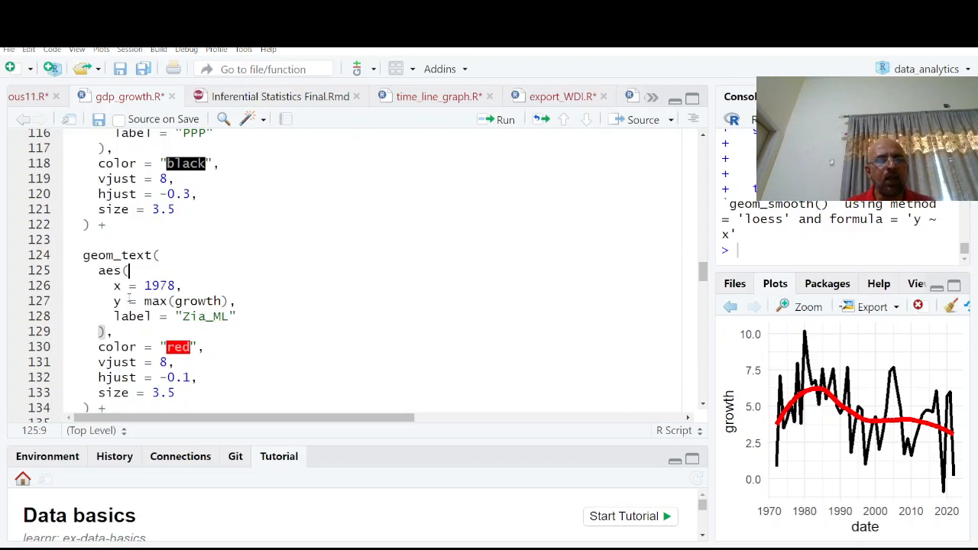
pyautogui.scroll(-3)
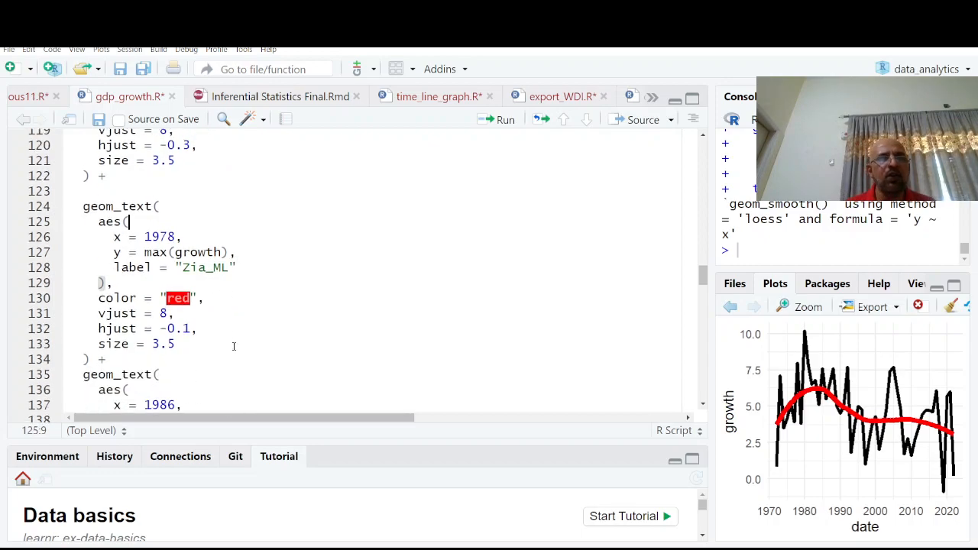
pyautogui.scroll(-3)
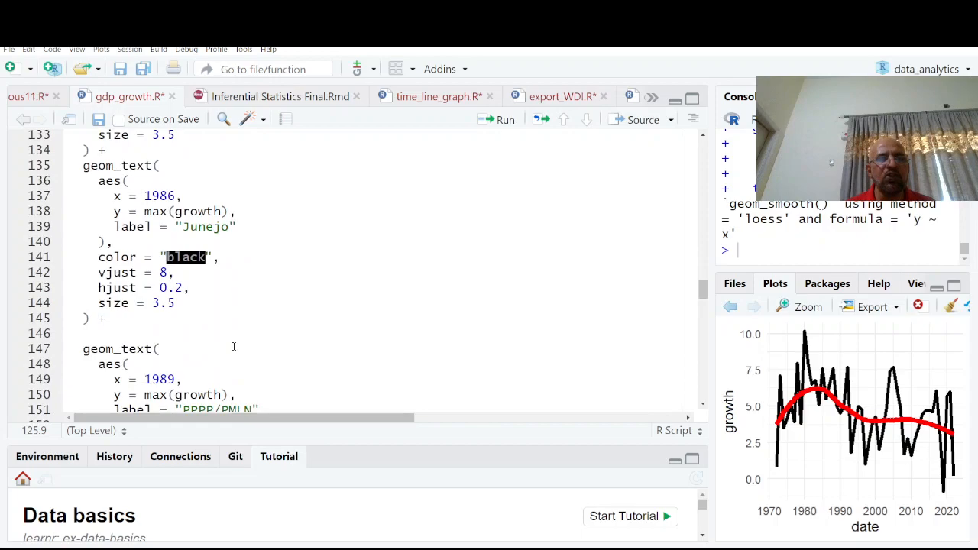
pyautogui.scroll(-3)
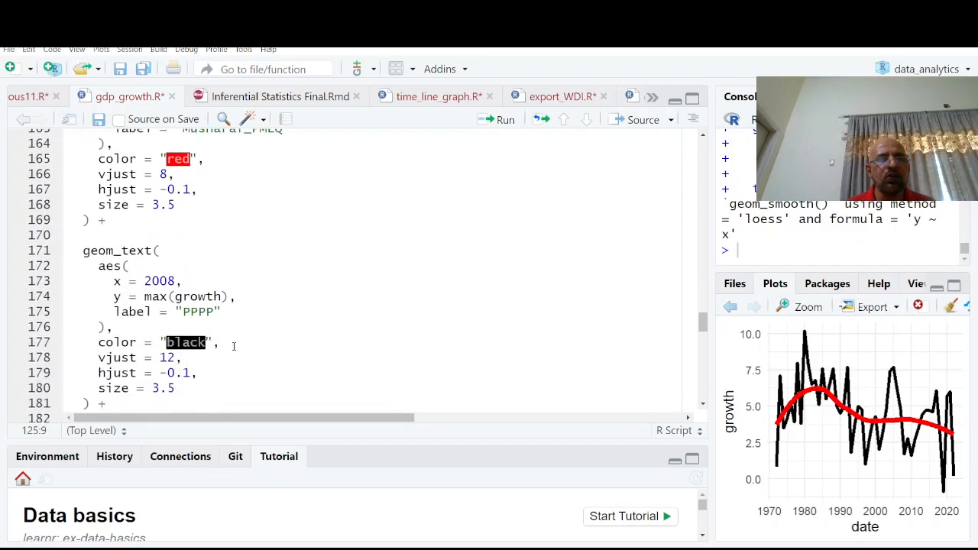
pyautogui.scroll(-3)
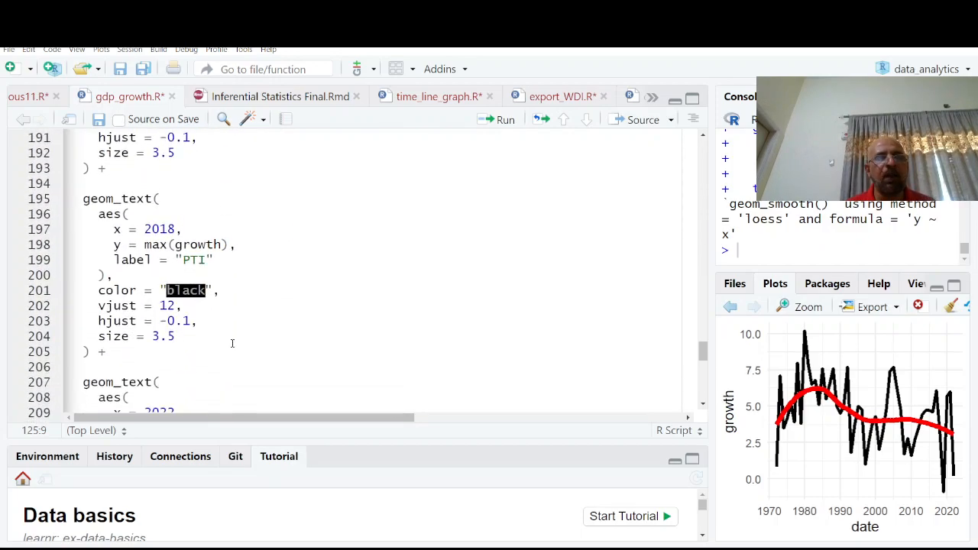
pyautogui.scroll(-3)
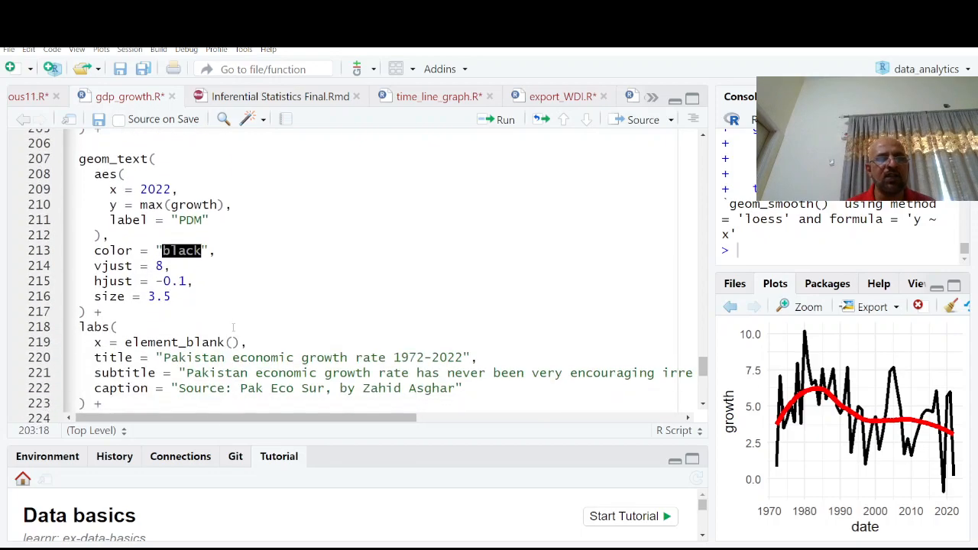
# Step: Render the full chart with regime bands, party labels, titles and theme_tufte(), then zoom the plot
pyautogui.scroll(-3)
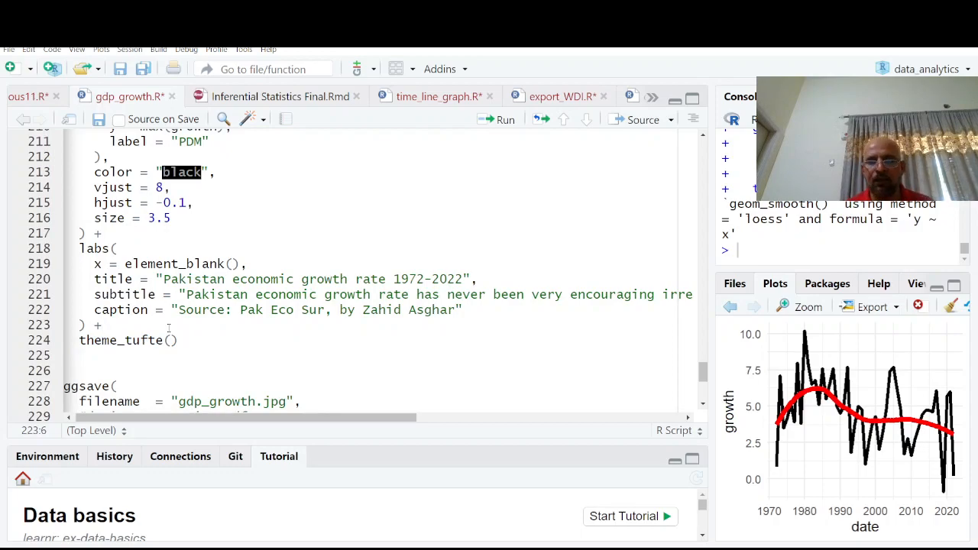
pyautogui.scroll(-3)
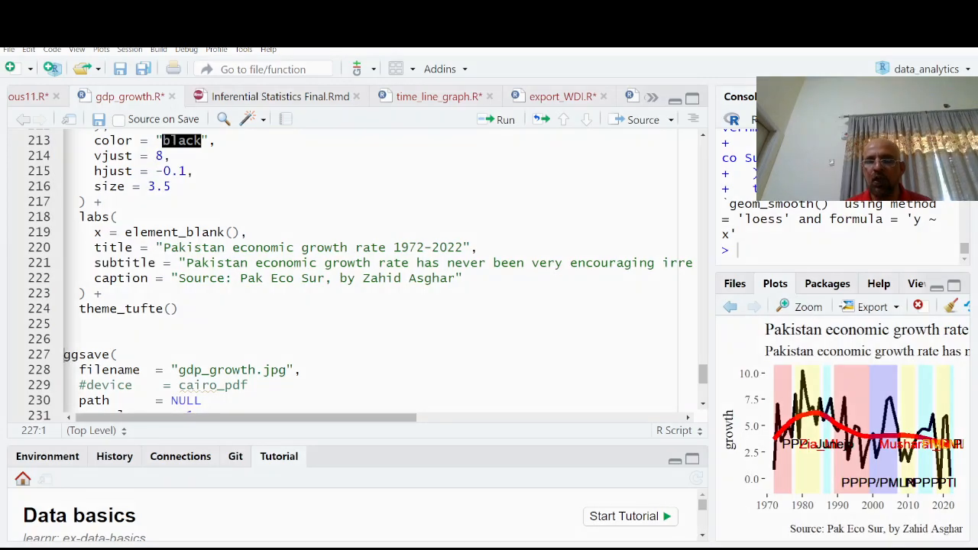
pyautogui.click(797, 306)
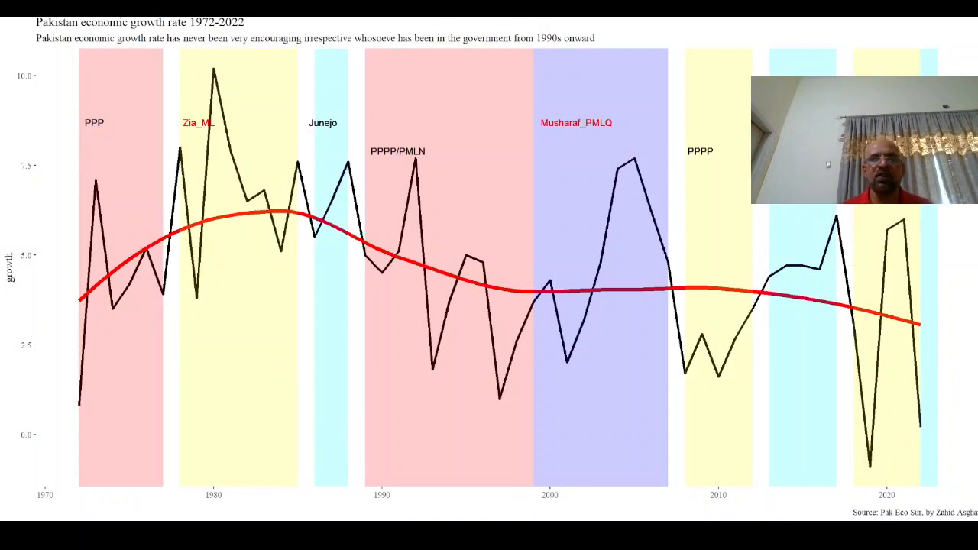